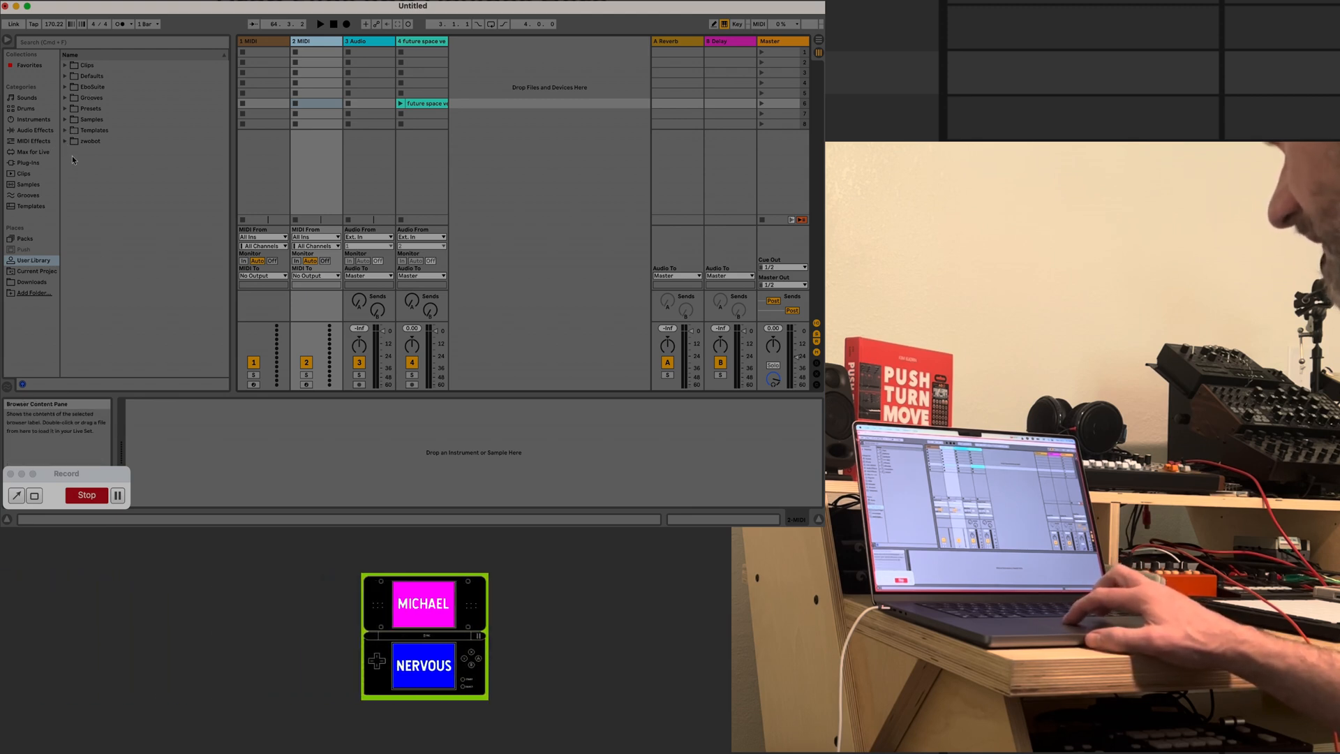
Load ZWOBOT_v2.81.amxd from the zwobot library folder onto track 4 with the future space clip
left_click(89, 139)
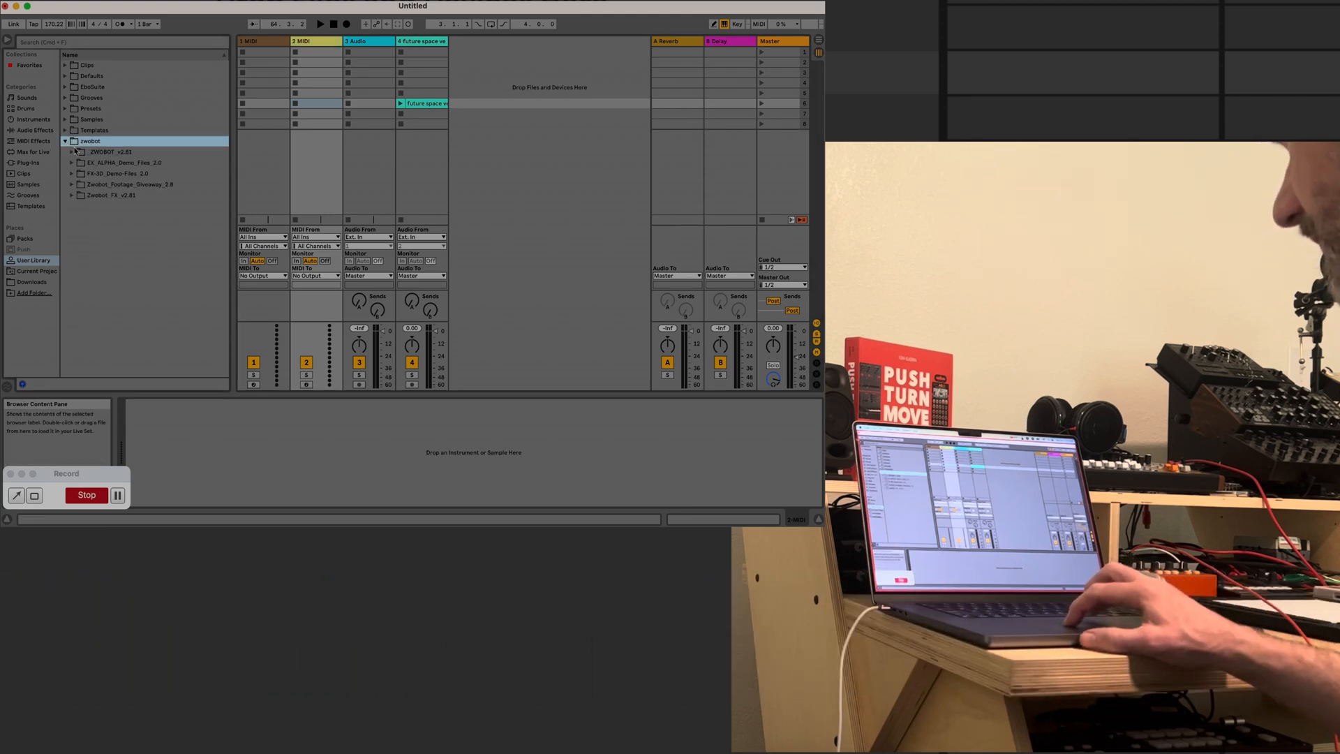
left_click(71, 152)
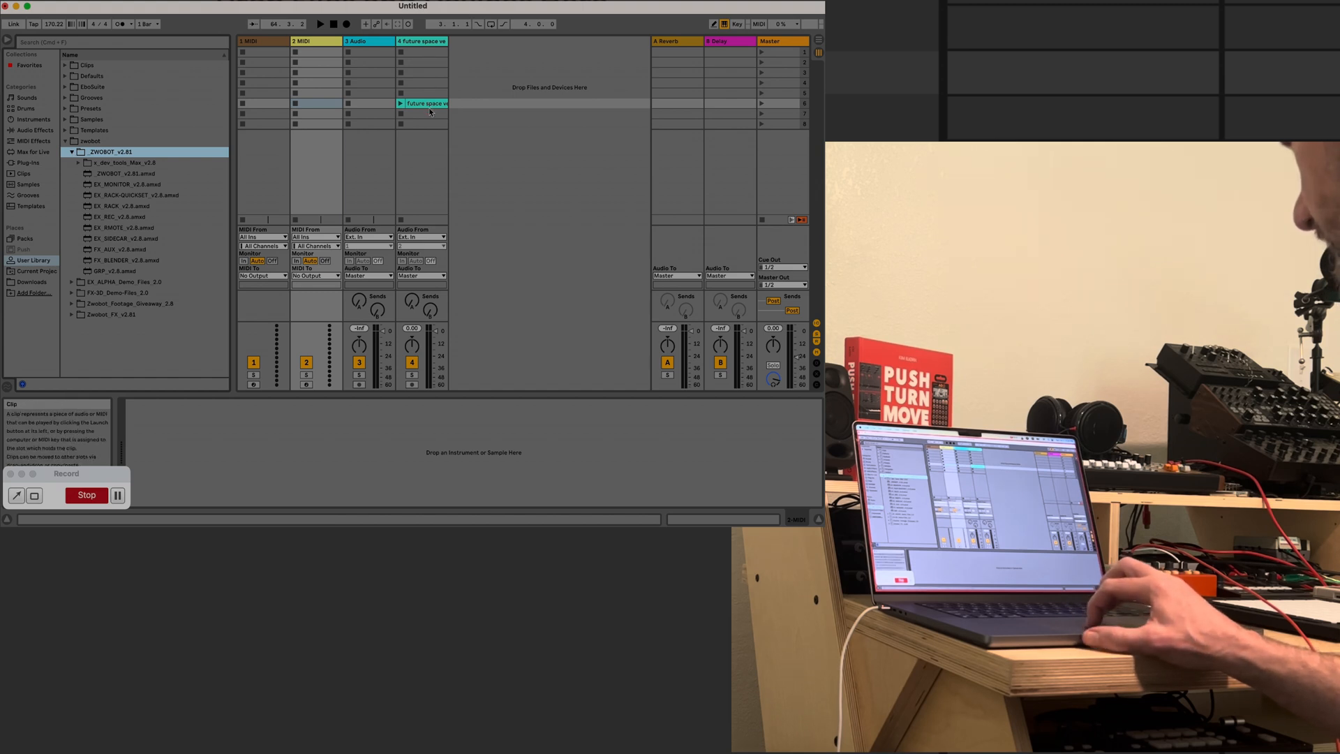
left_click(423, 103)
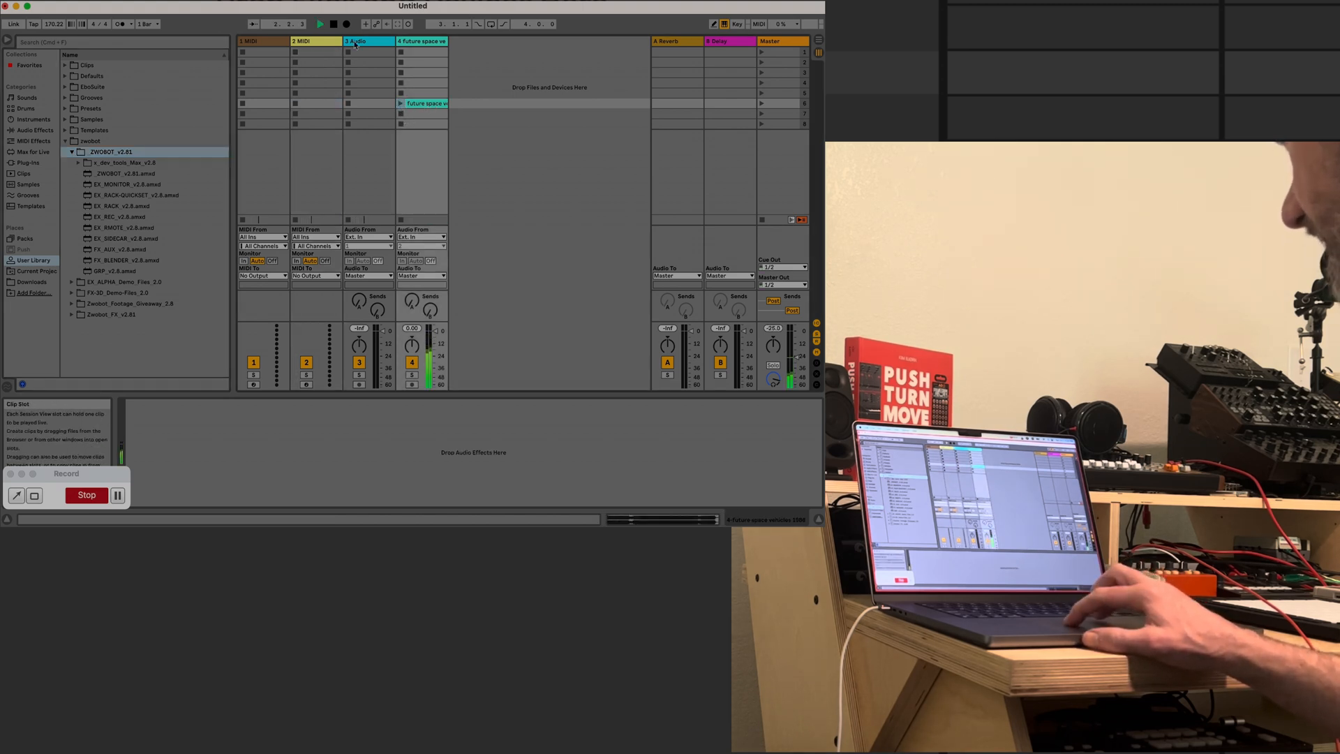
left_click(424, 103)
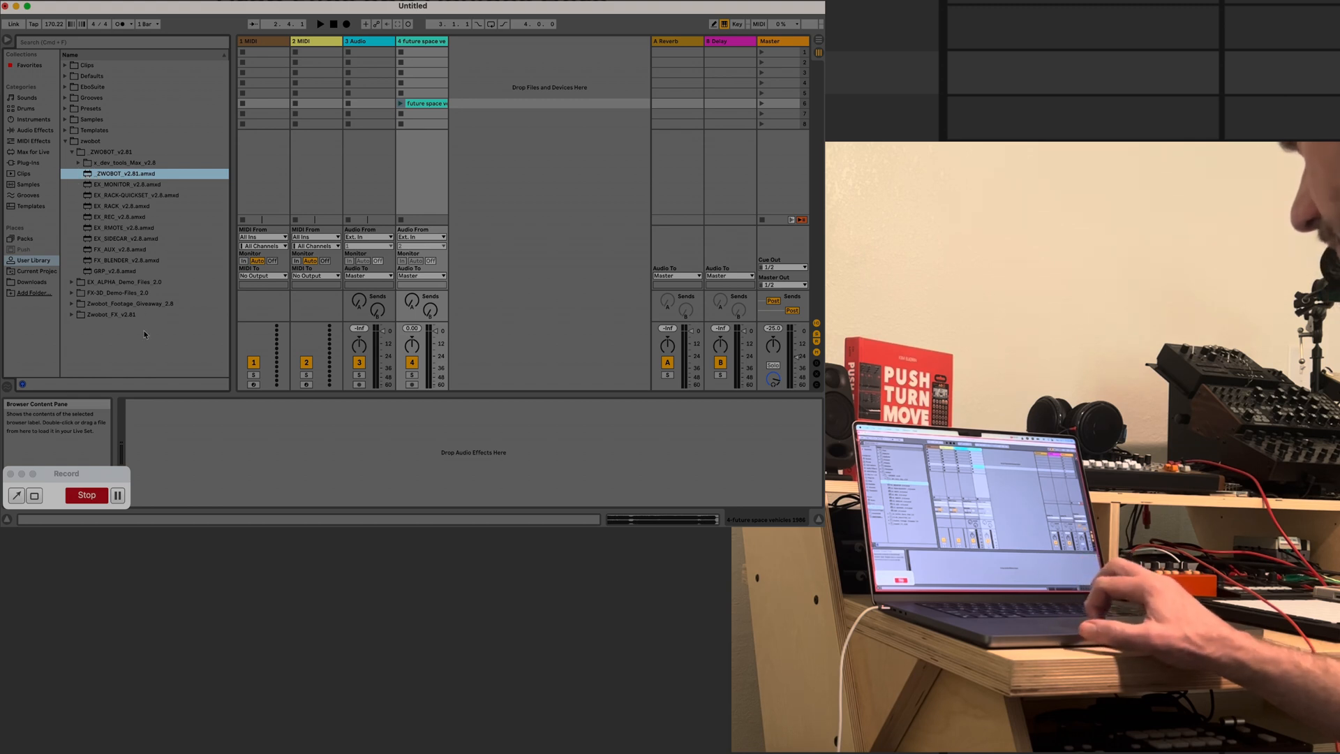
double_click(124, 173)
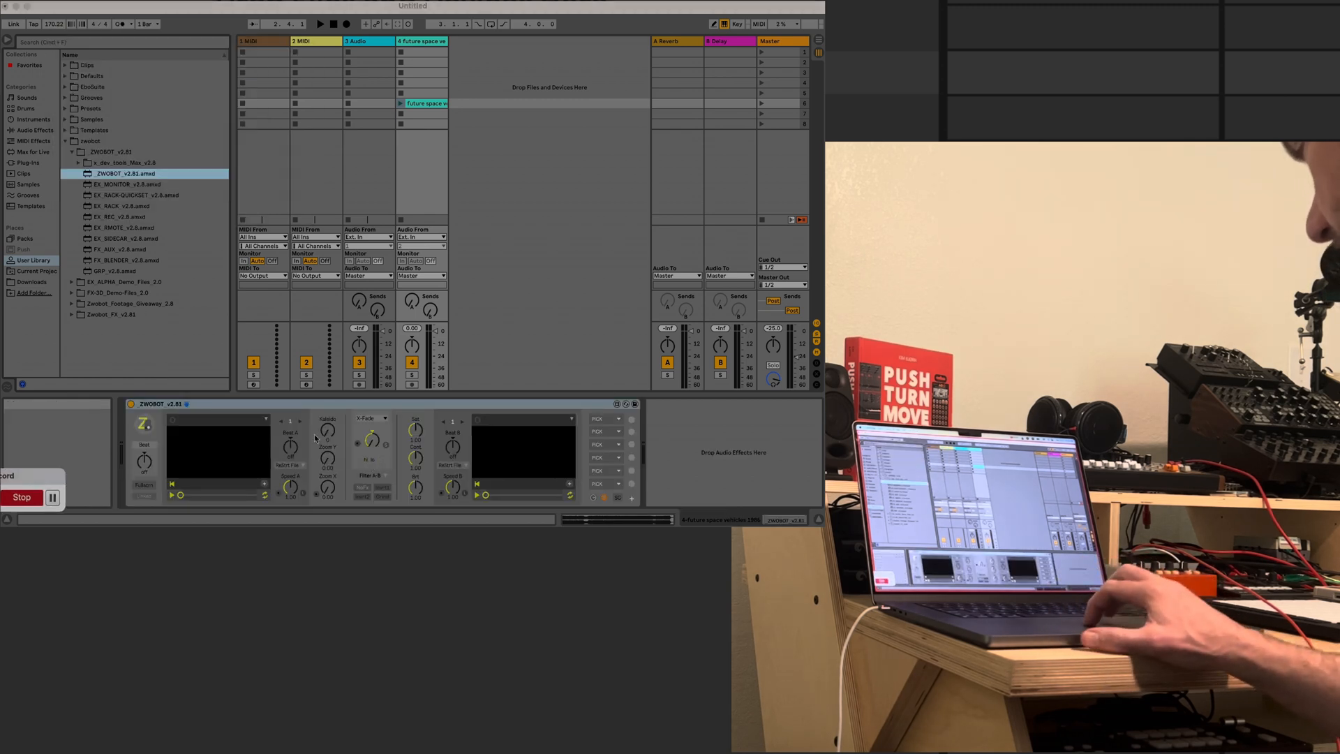
mouse_move(247, 512)
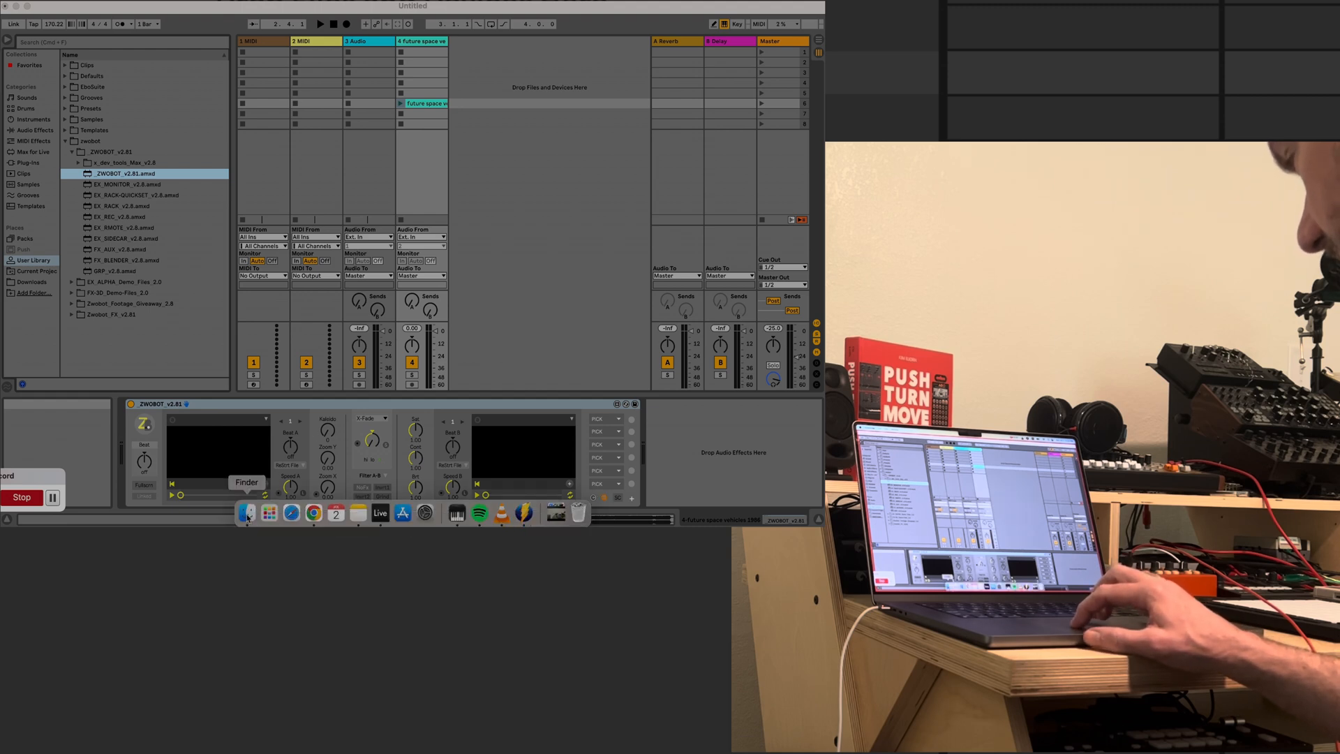
Select Future Space Vehicles 1986 __ WOAH!.mp4 in the tiktok youtube tutorial folder
left_click(247, 512)
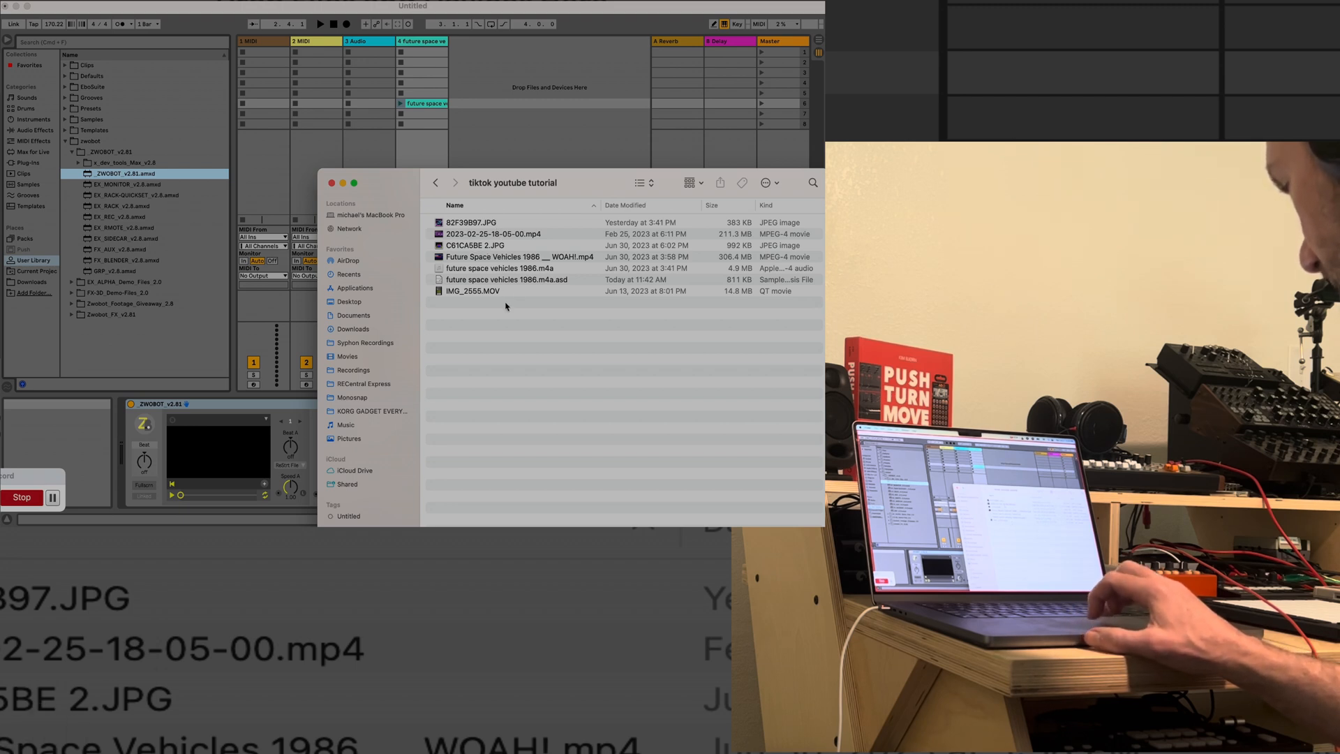
left_click(520, 257)
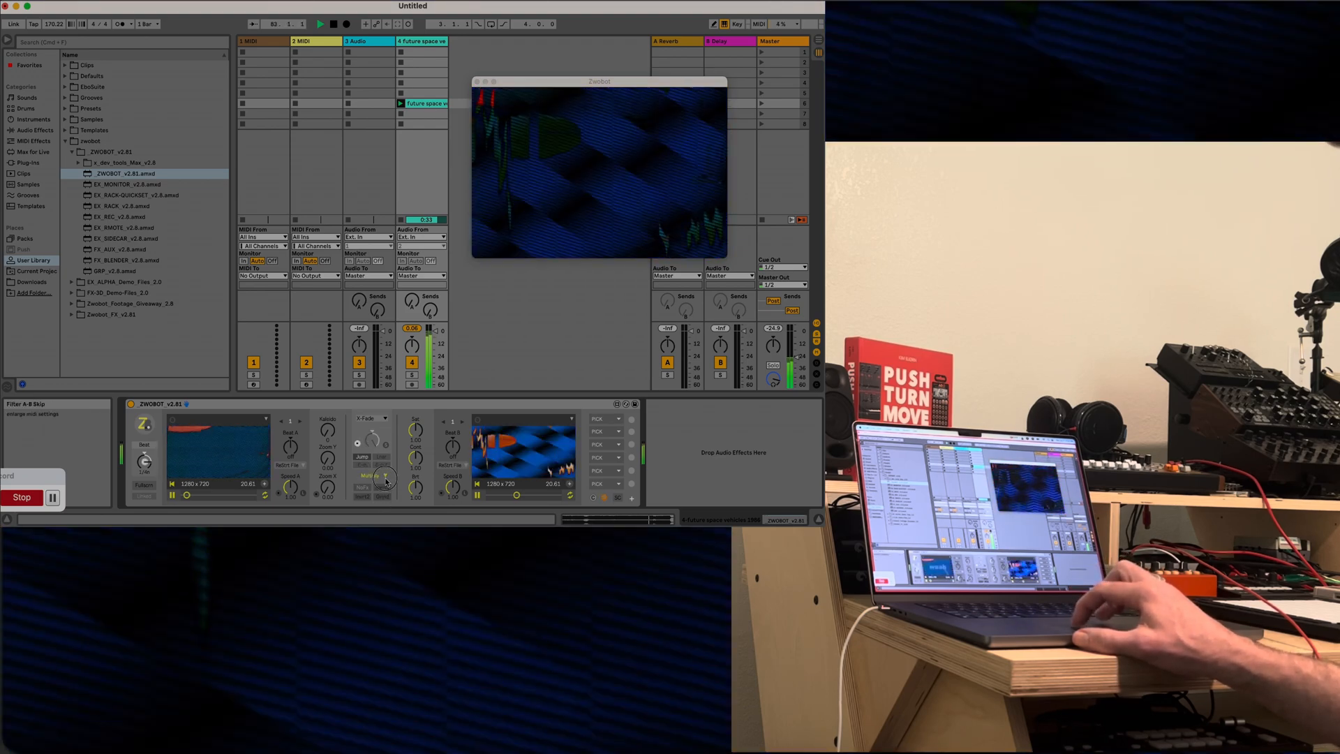
Switch the Filter A-B mode so players A and B show a layered mix with the woah footage
left_click(368, 474)
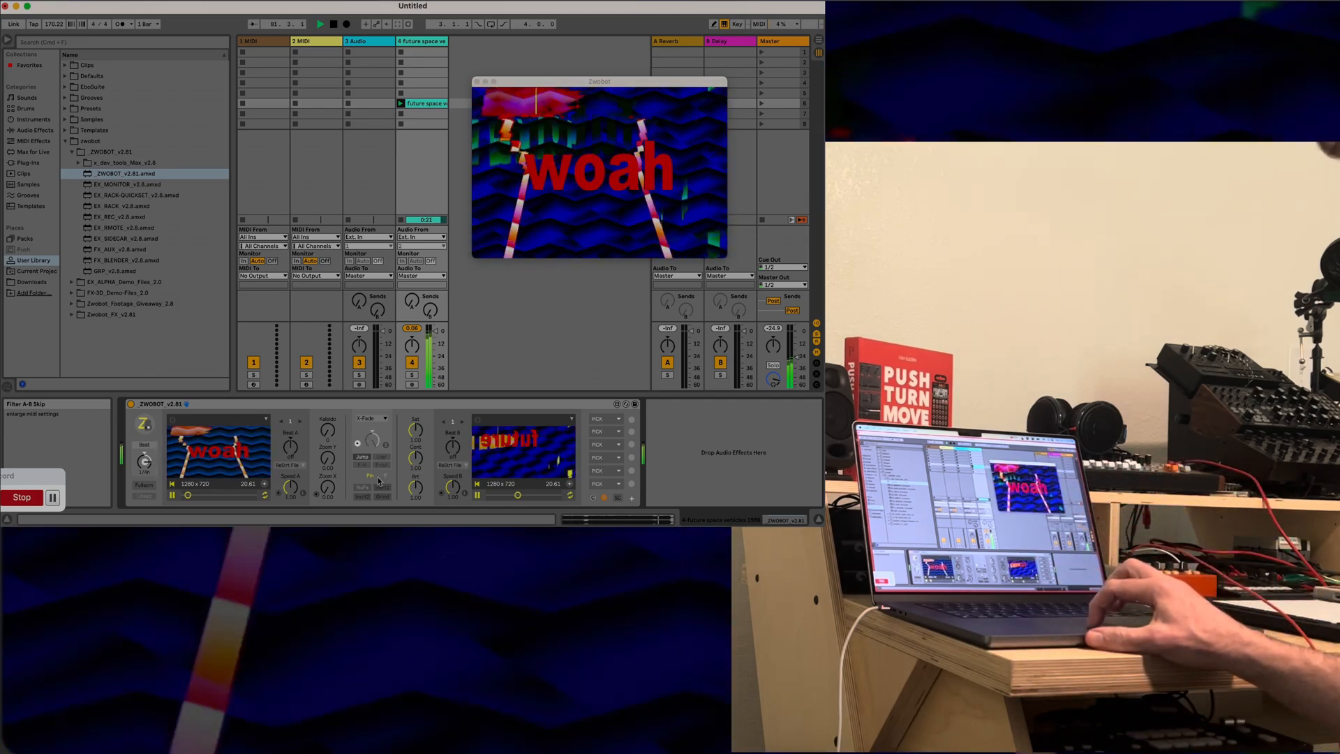
left_click(371, 417)
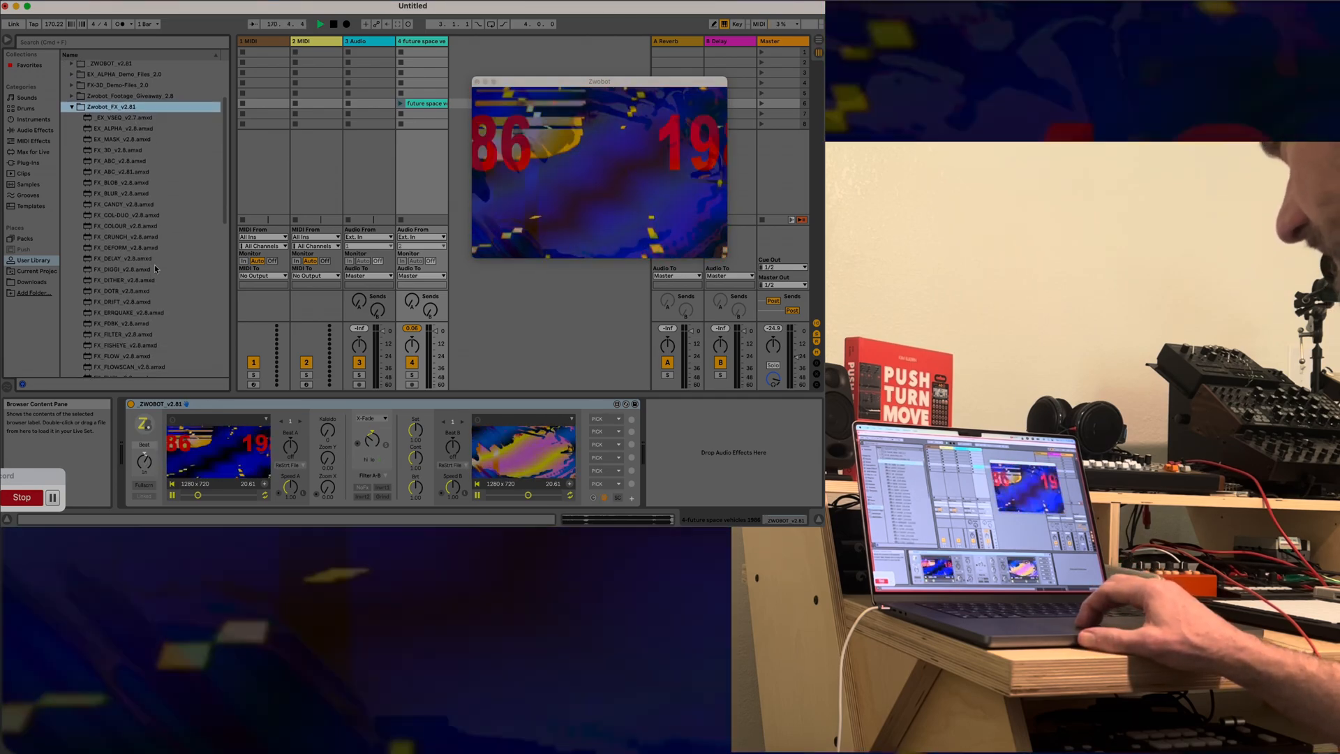
Scroll the User Library browser to reach FX_FLOWSCAN for the chain after ZWOBOT
scroll("down", 3)
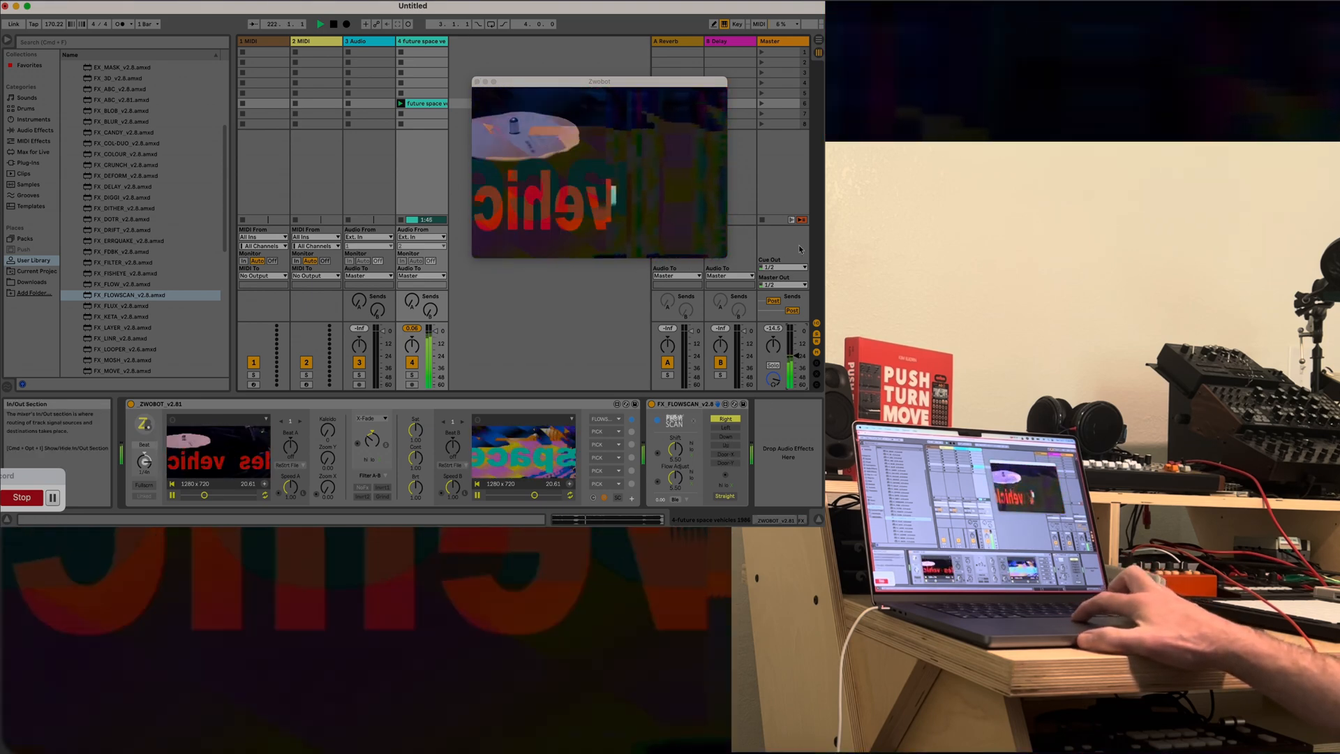
Cycle the FX_FLOWSCAN direction buttons so the video smears along different axes
left_click(724, 427)
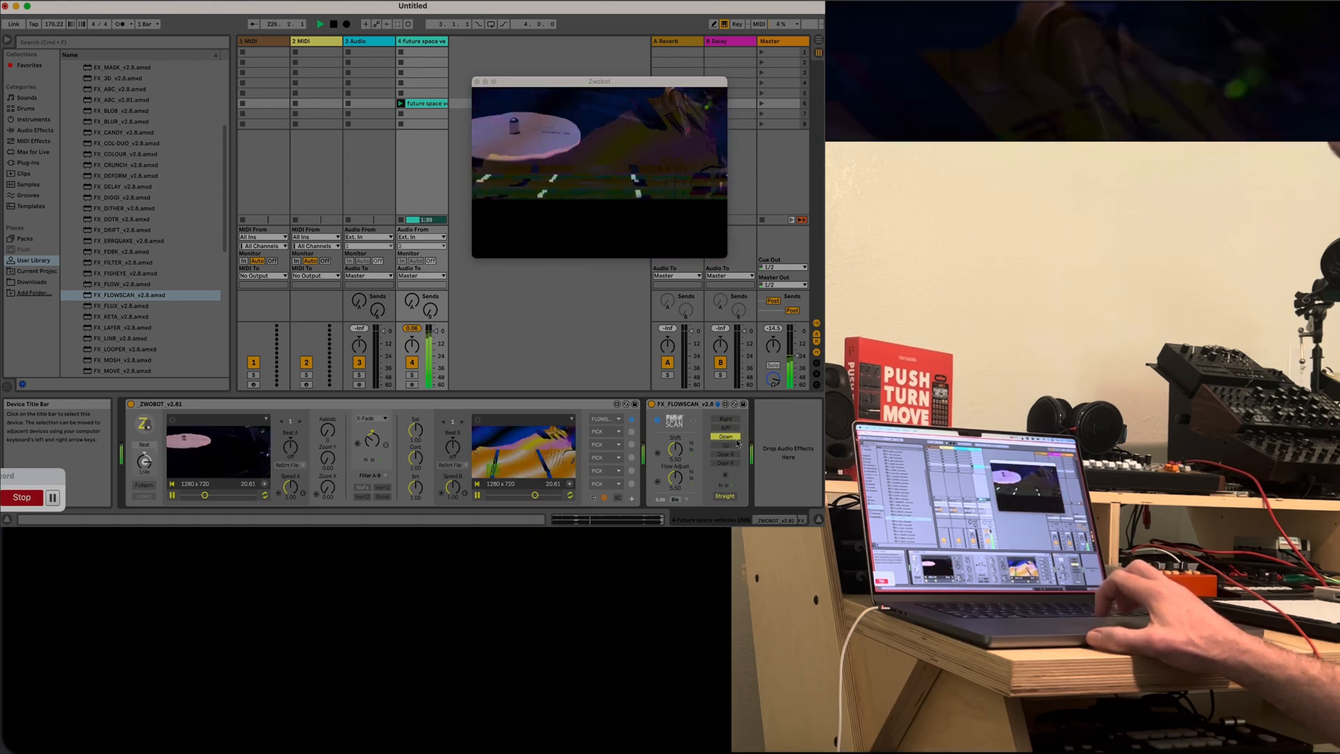
left_click(726, 427)
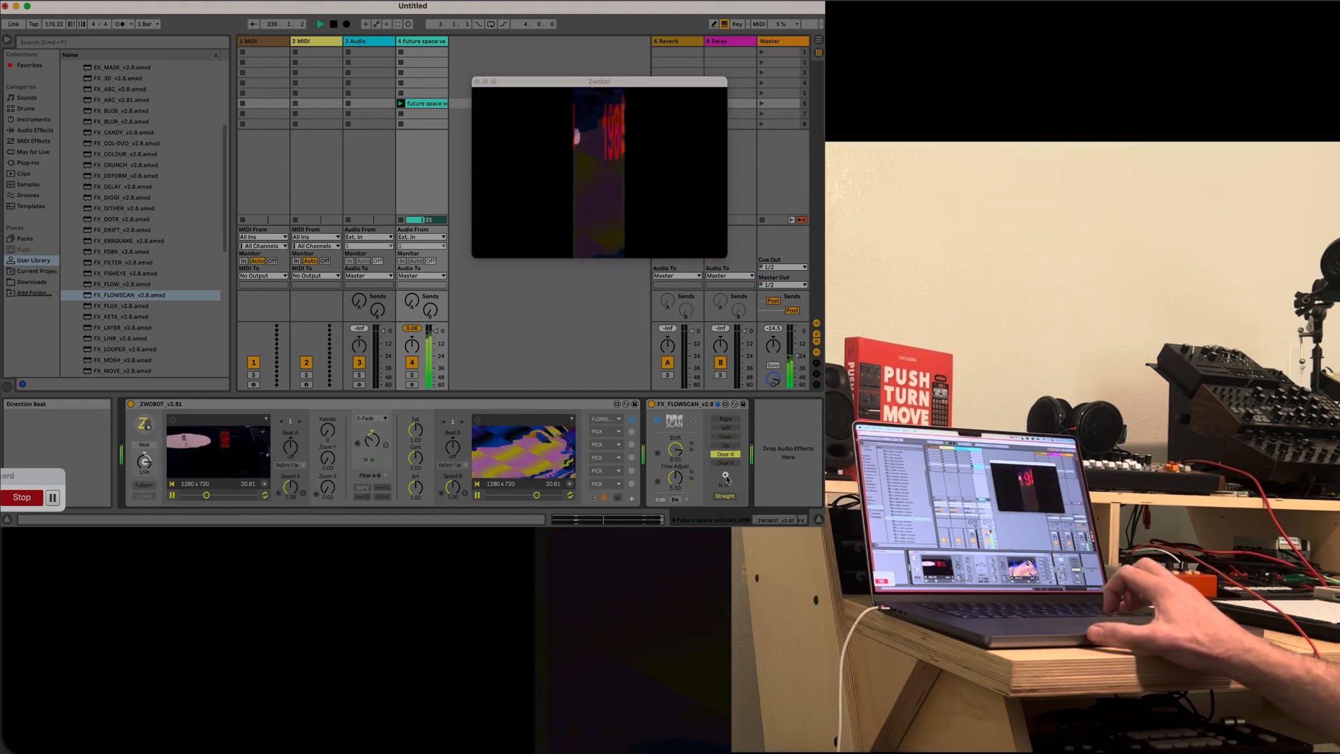
left_click(726, 428)
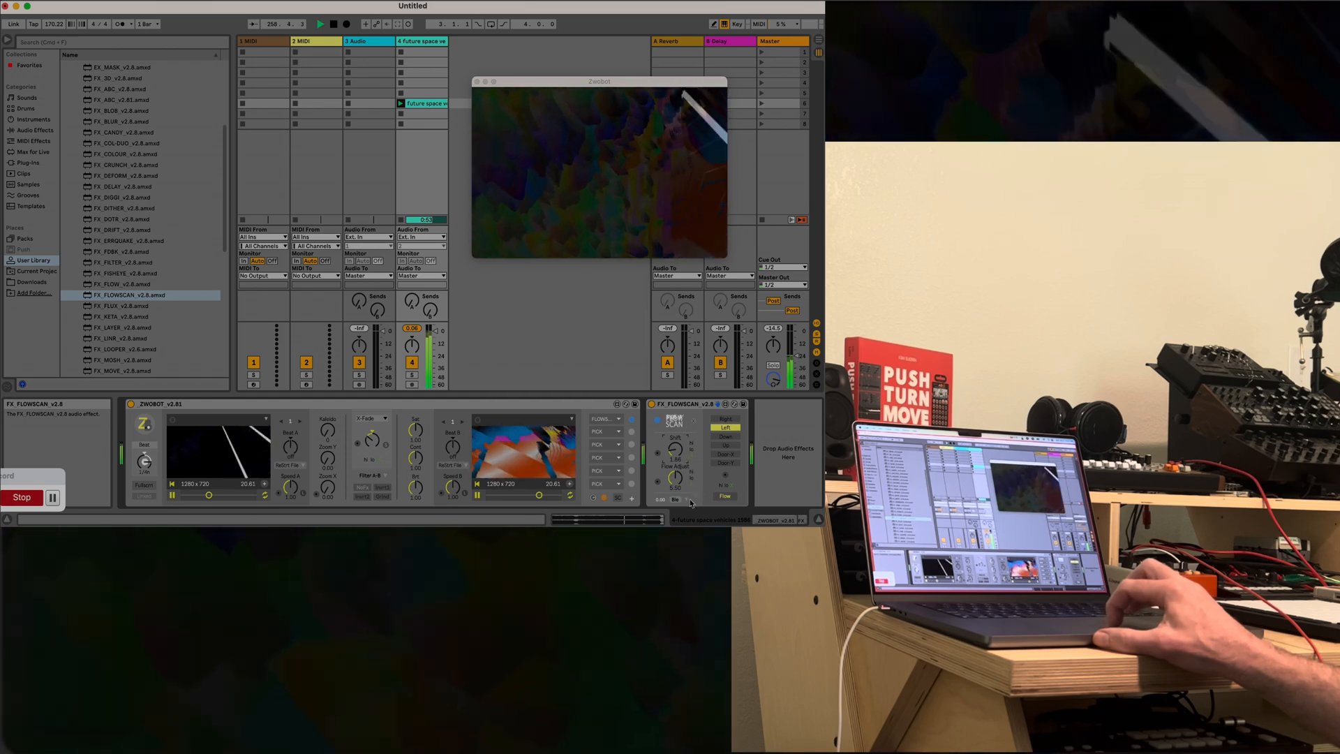
Try two different Blend modes such as Difference on the FX_FLOWSCAN layer
left_click(676, 497)
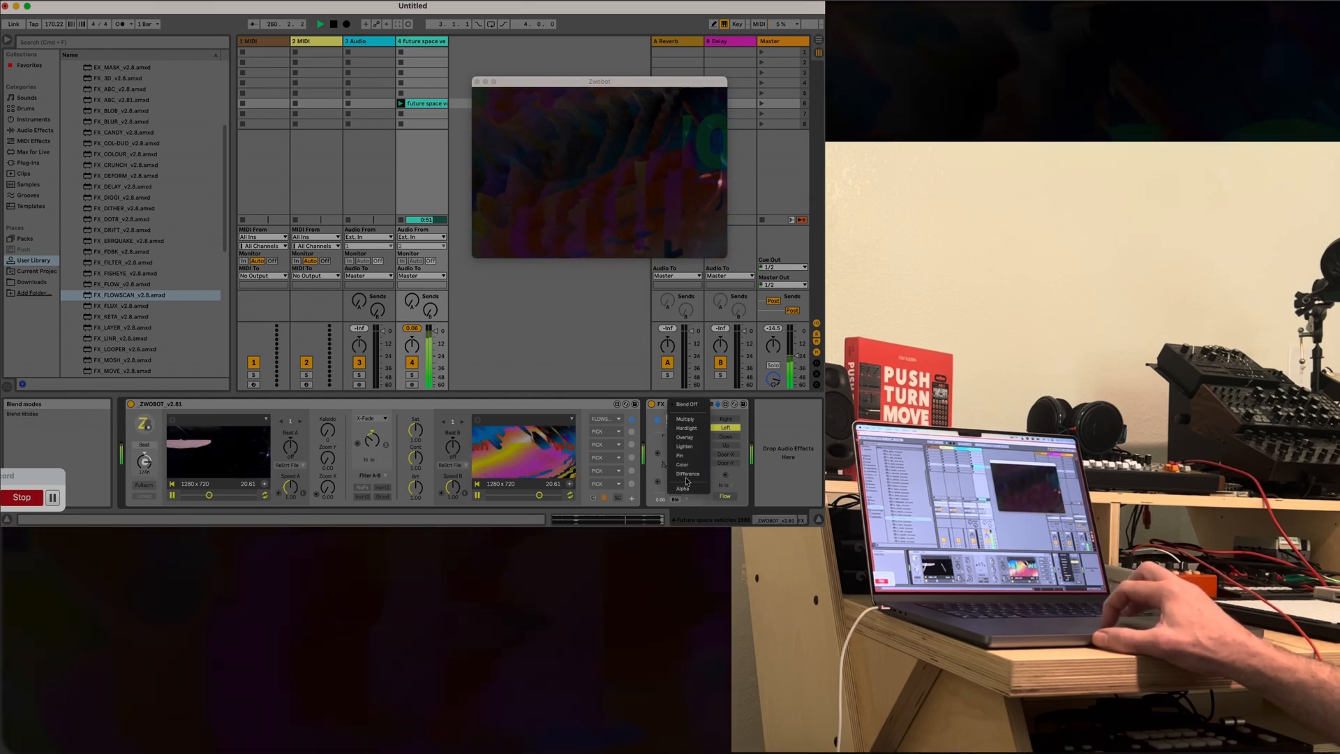
left_click(688, 478)
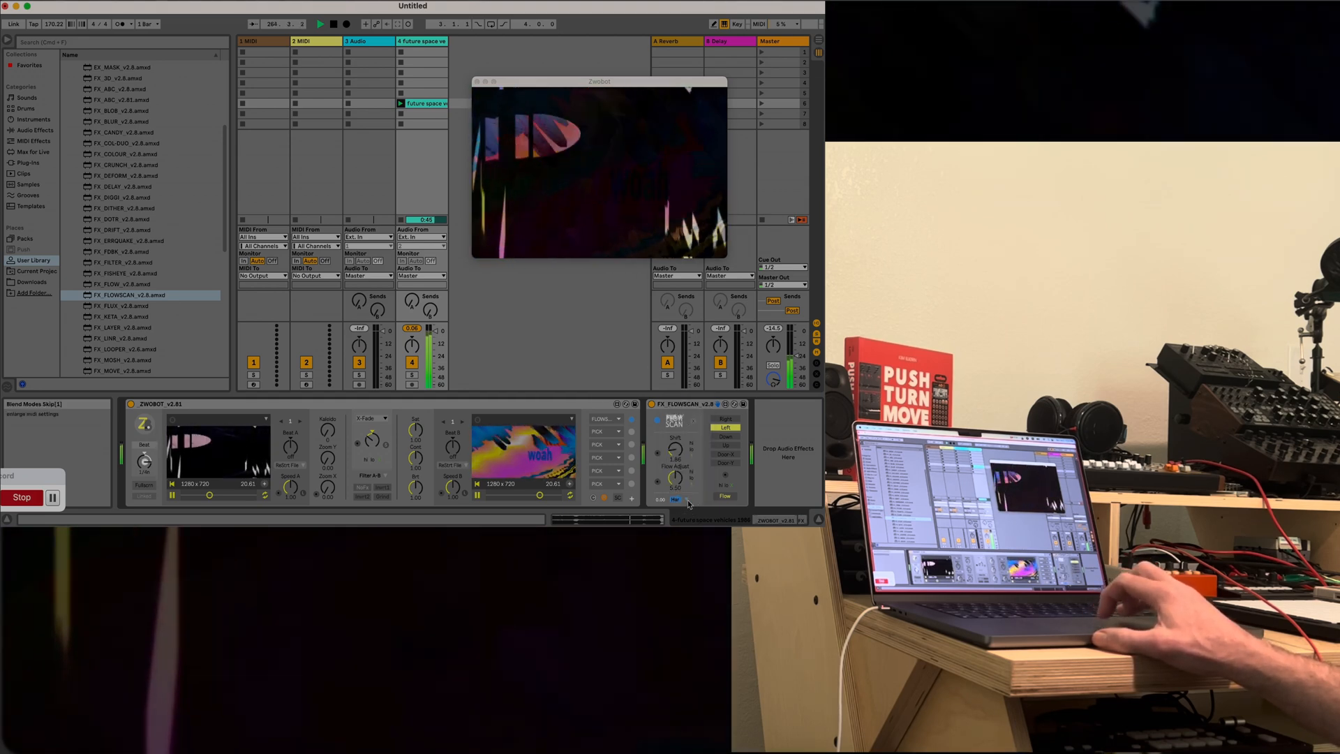
left_click(676, 498)
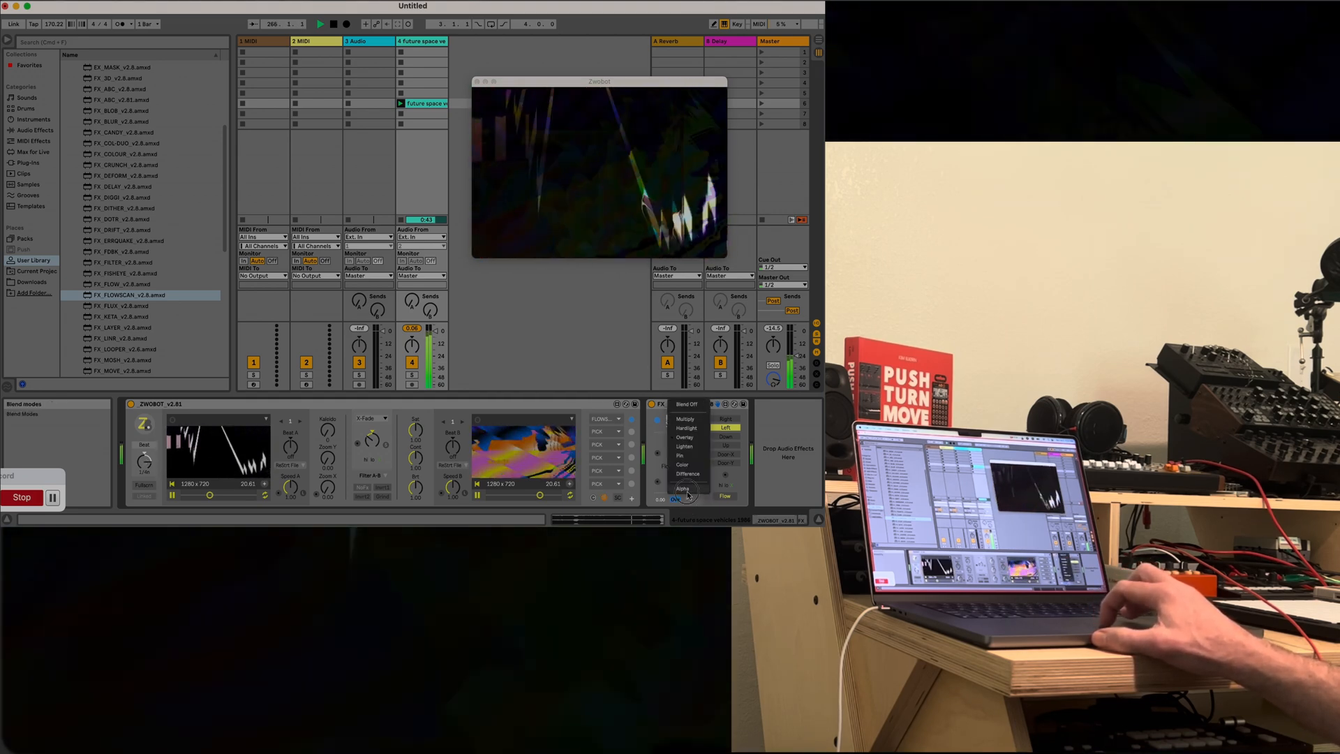
left_click(684, 497)
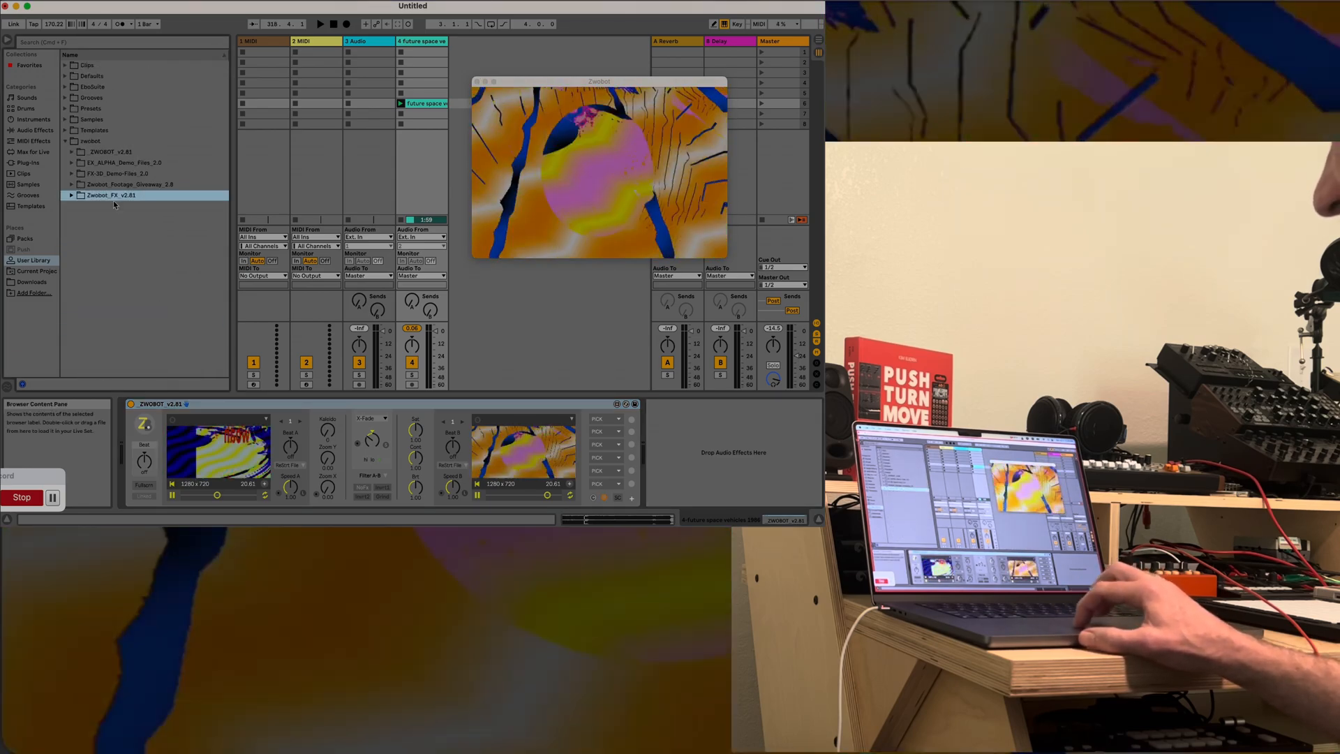
Load EX_REC after the ZWOBOT player and set its save folder to Movies
left_click(71, 151)
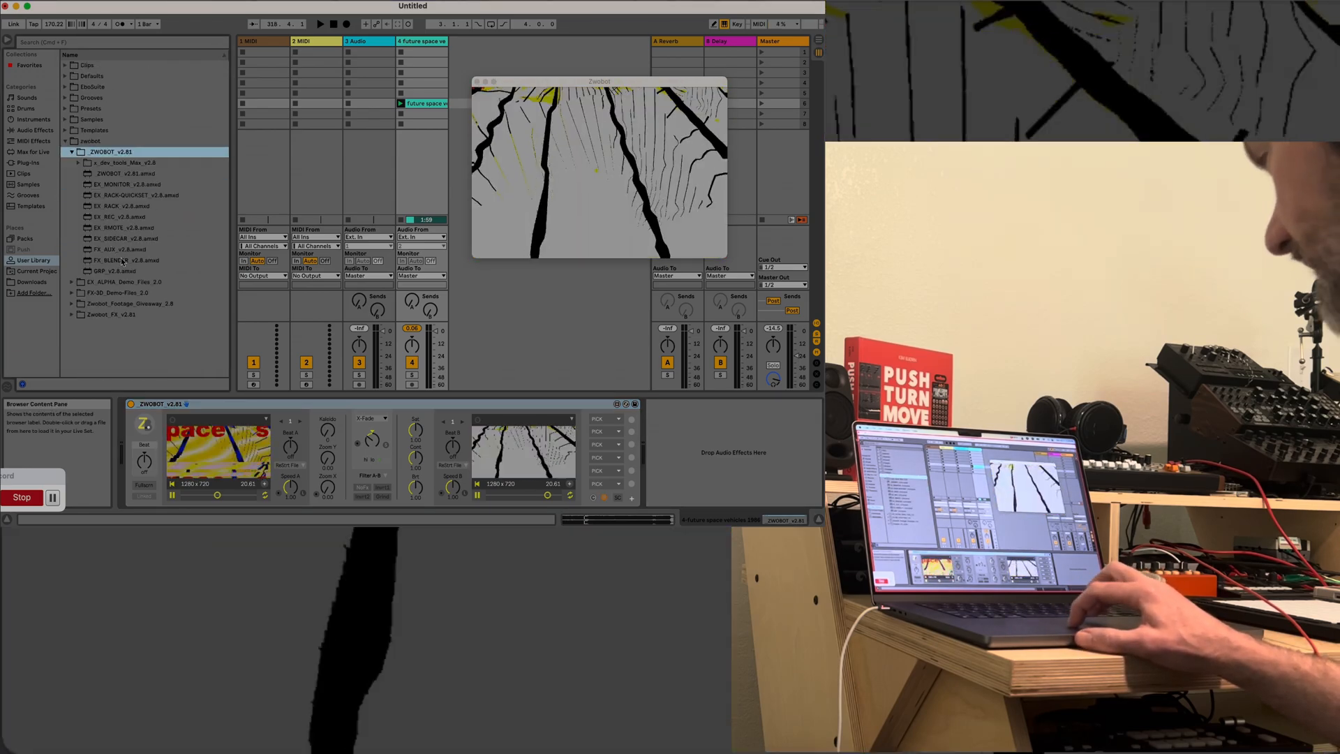
left_click(125, 216)
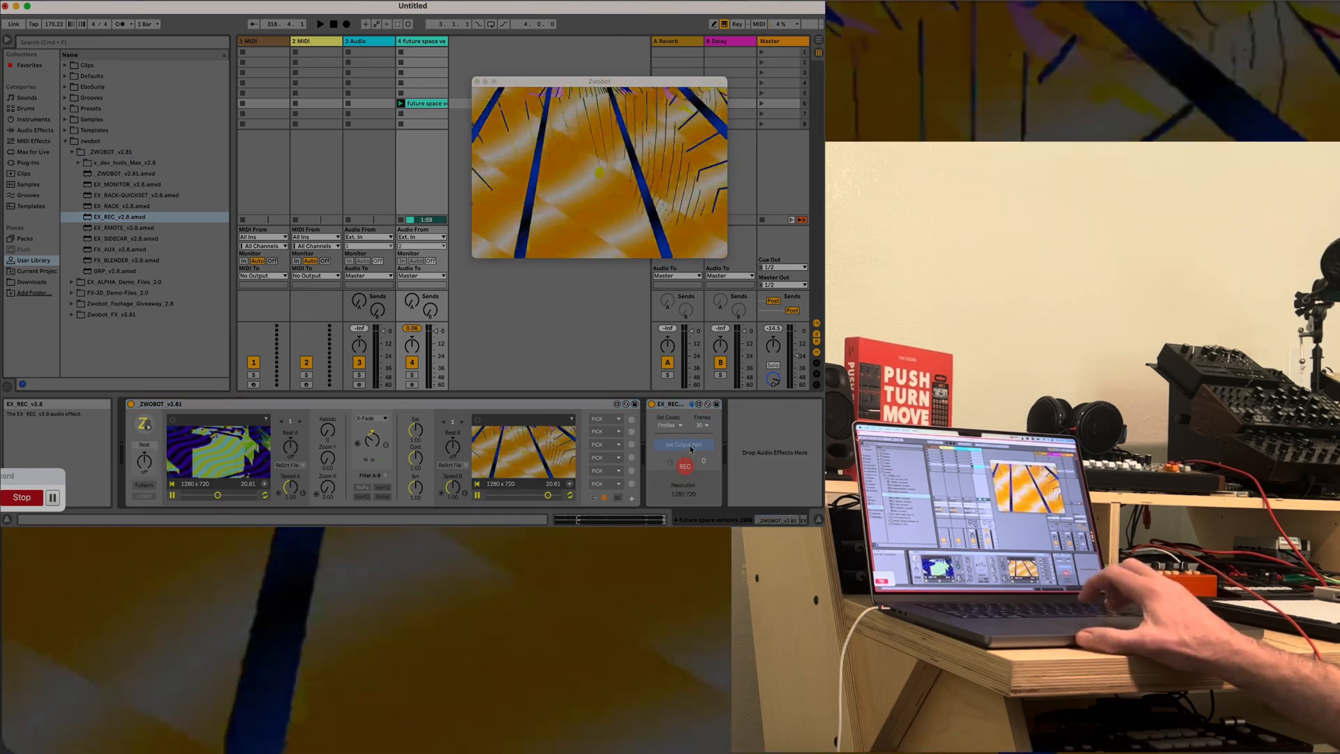
left_click(682, 444)
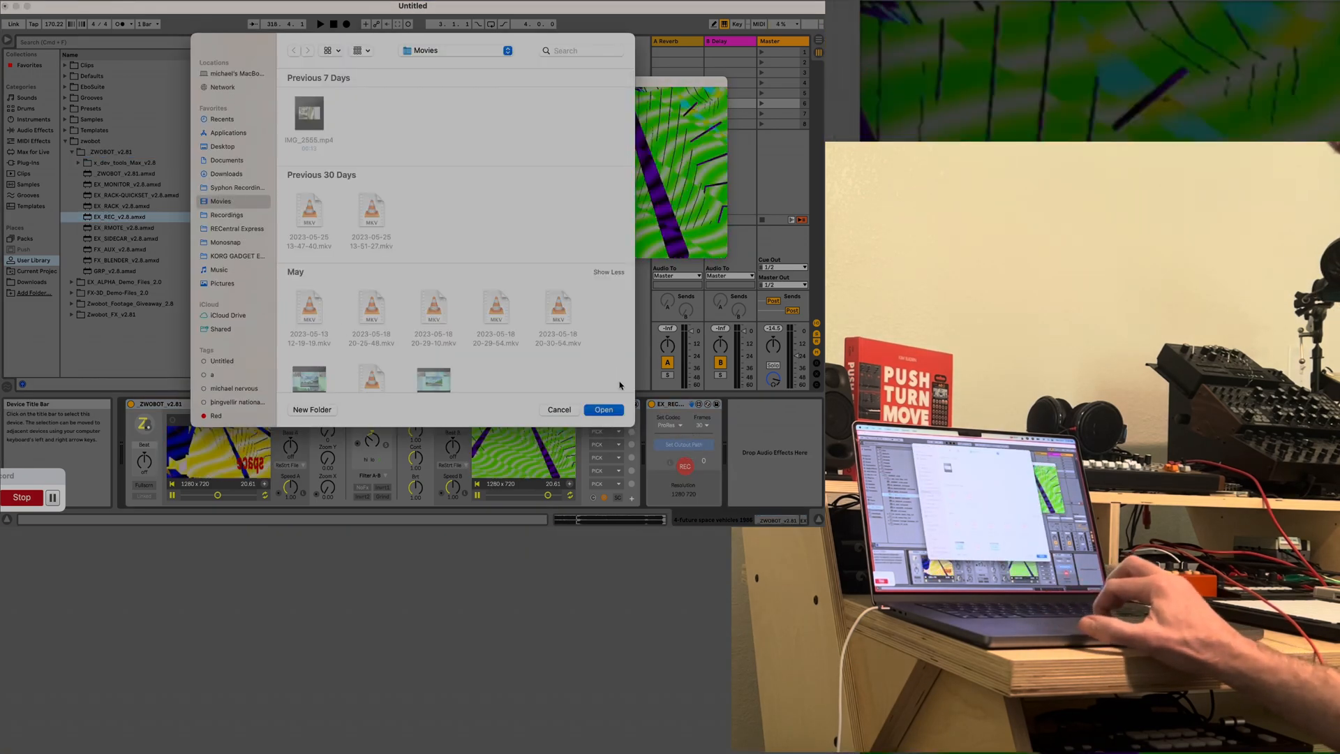
left_click(603, 409)
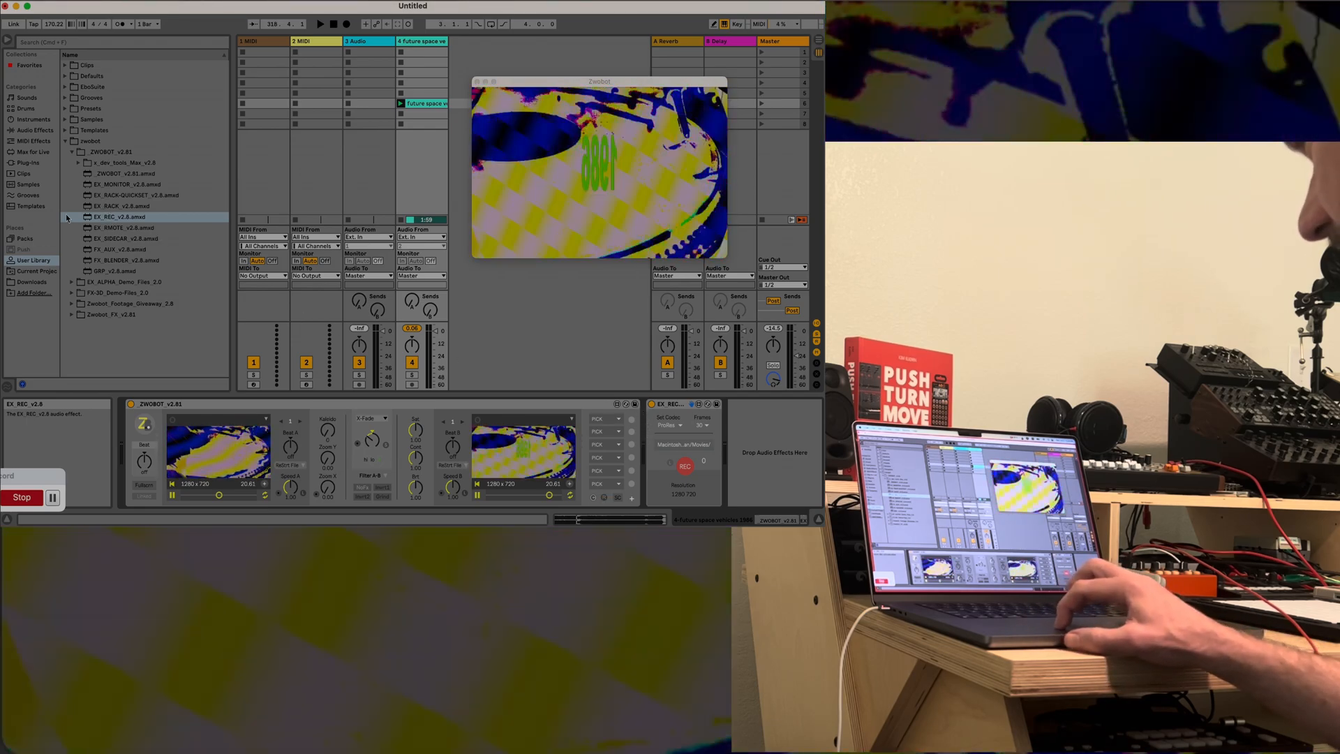
Locate FX_FDBK in the Zwobot_FX effects list to drop it before EX_REC
left_click(70, 195)
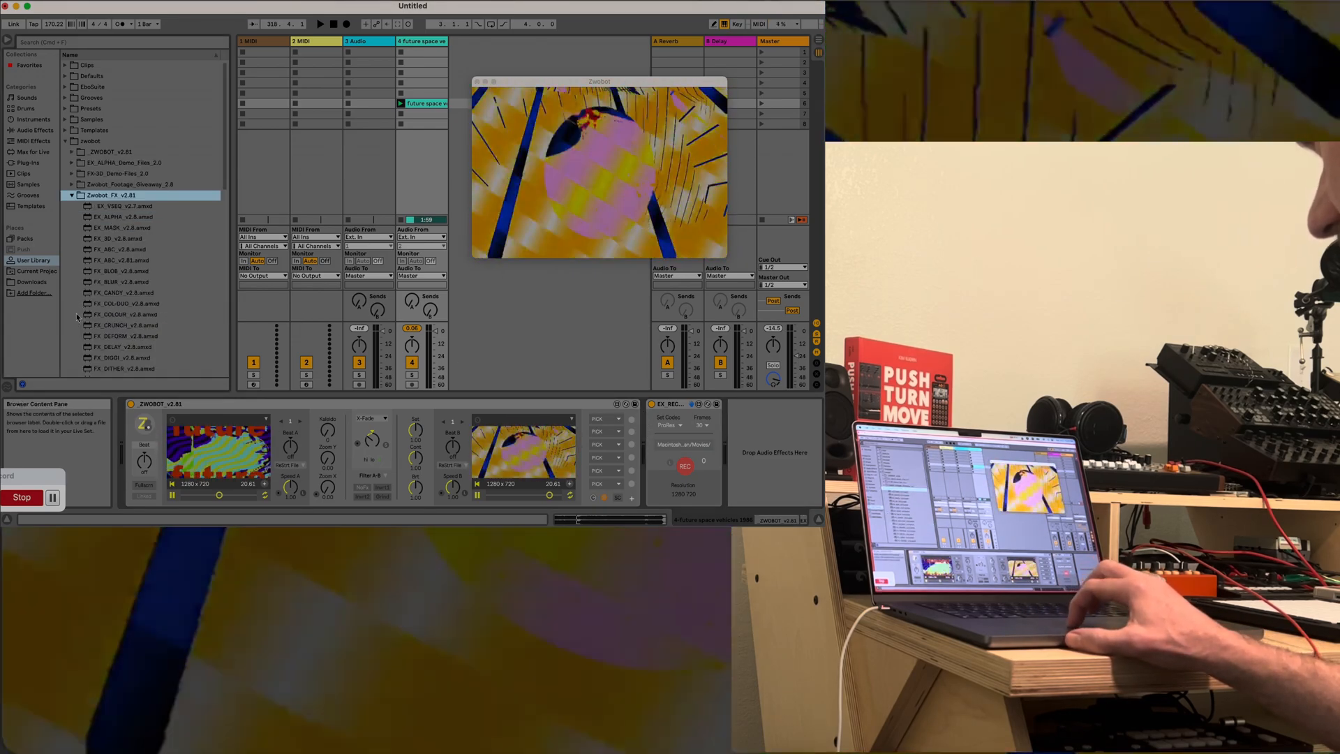
scroll("down", 3)
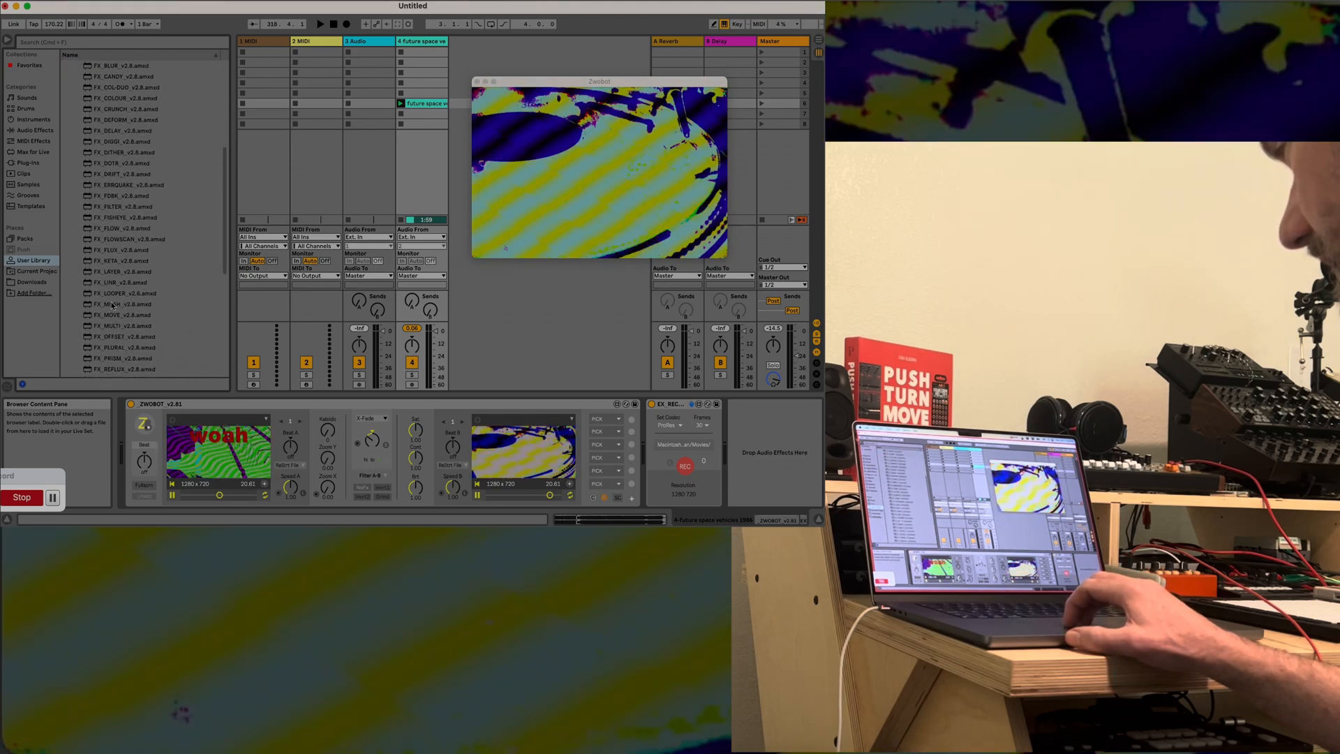
scroll("down", 3)
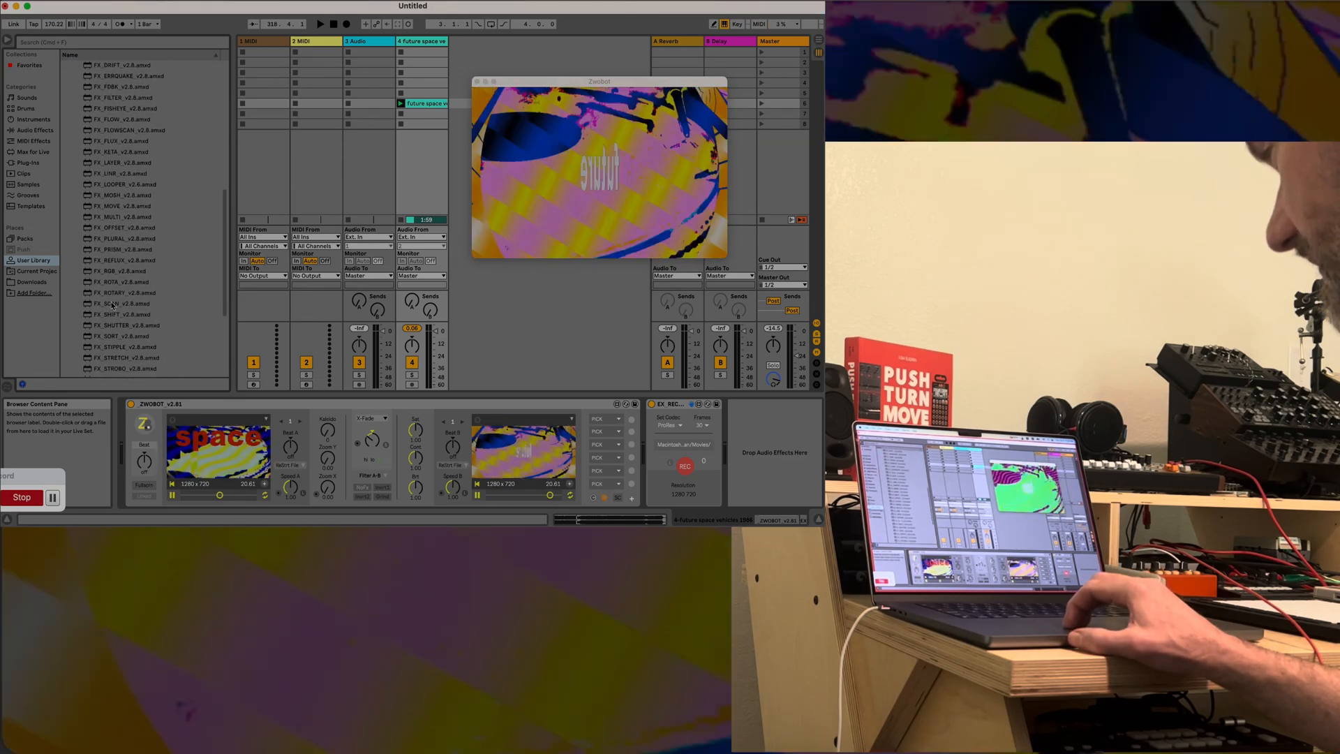
scroll("down", 3)
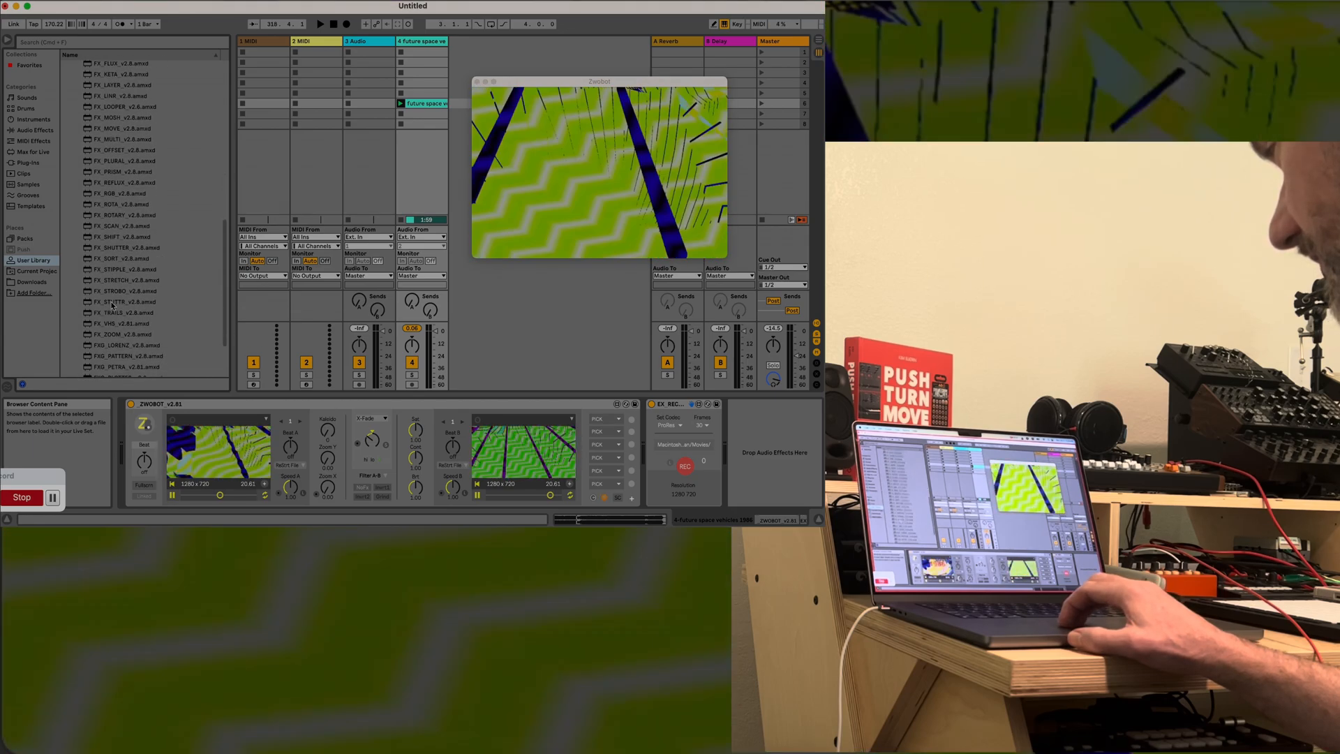
scroll("down", 3)
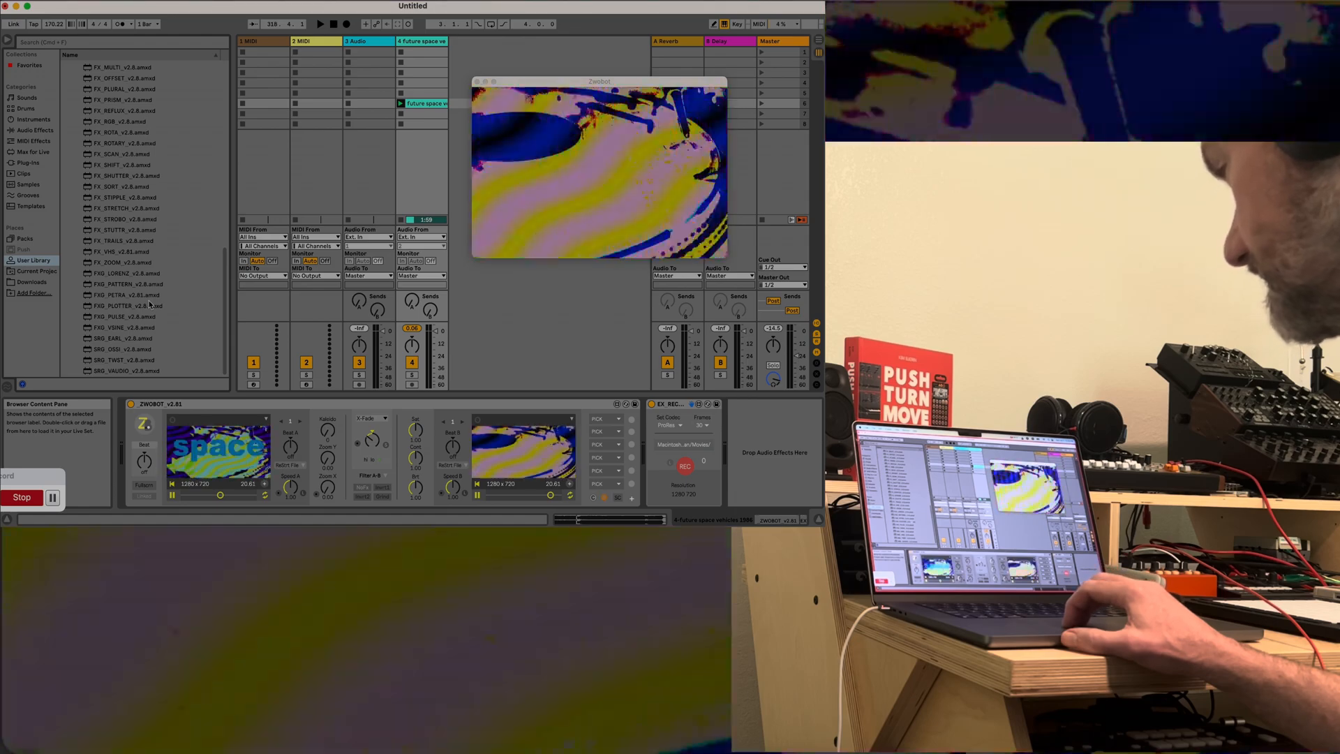
scroll("up", 3)
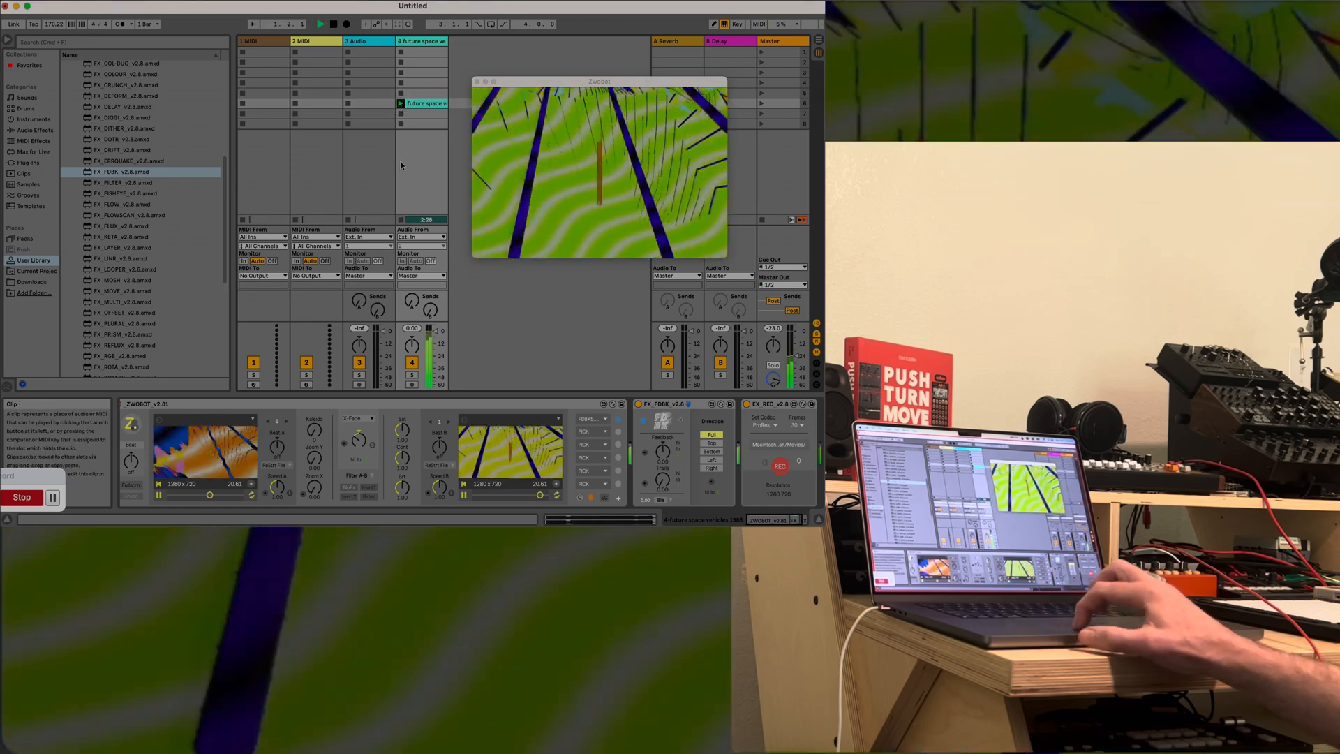
Raise the Feedback amount on FX_FDBK so the output leaves ghosted trails
left_click(452, 403)
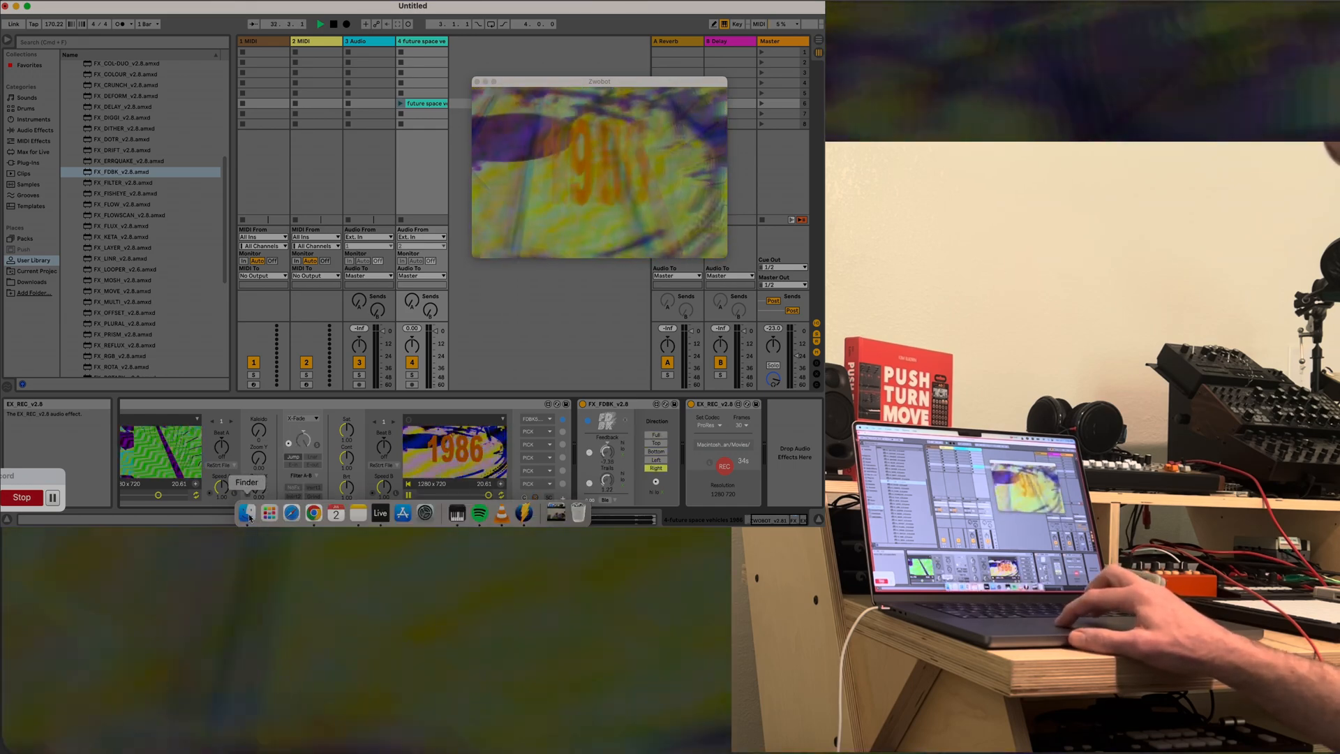
Show the Syphon Recordings folder's Zwobot movies in Finder as a detailed list
left_click(248, 512)
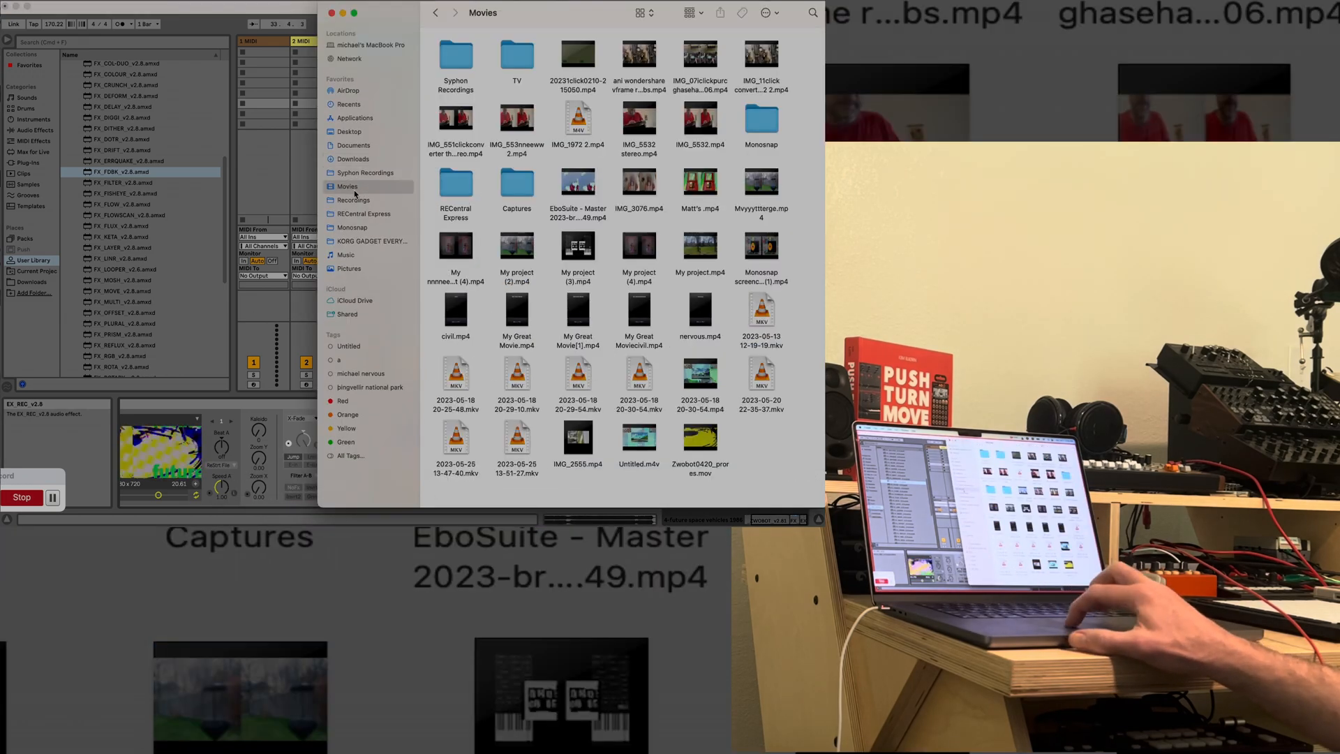
left_click(366, 173)
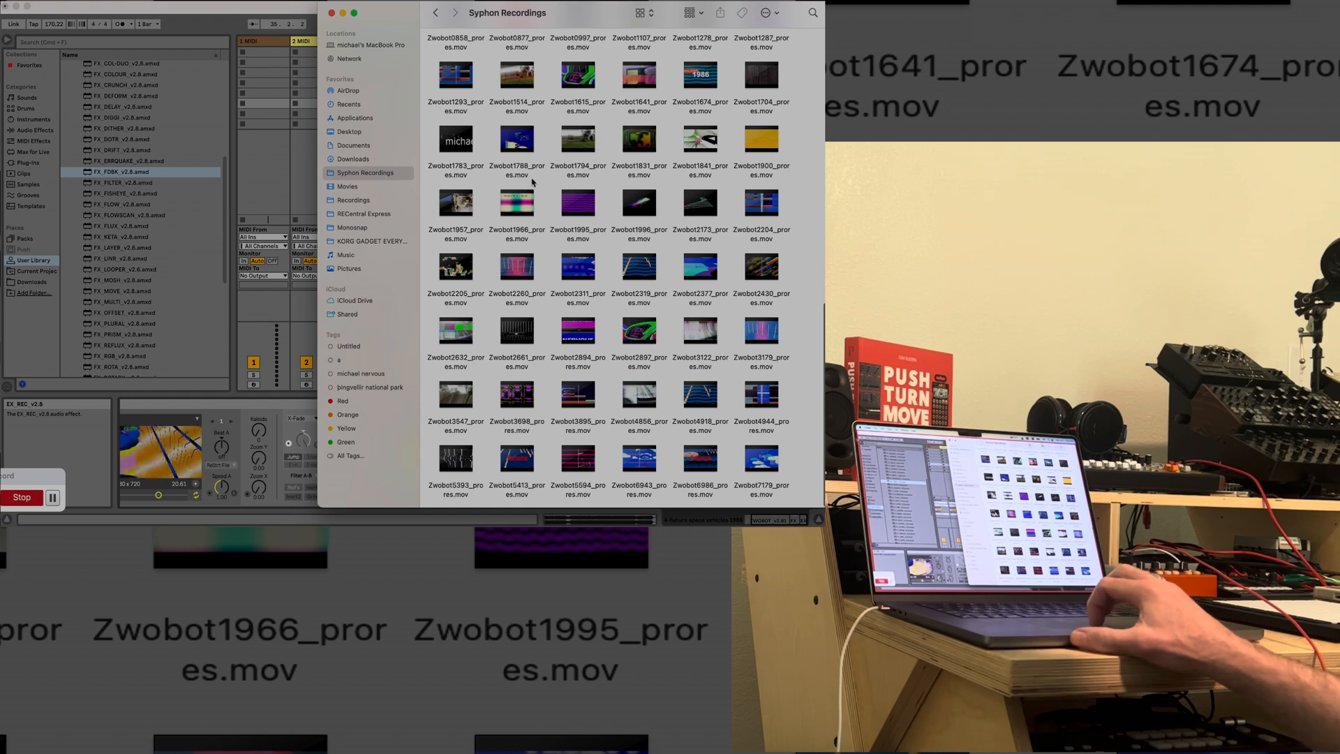
mouse_move(346, 551)
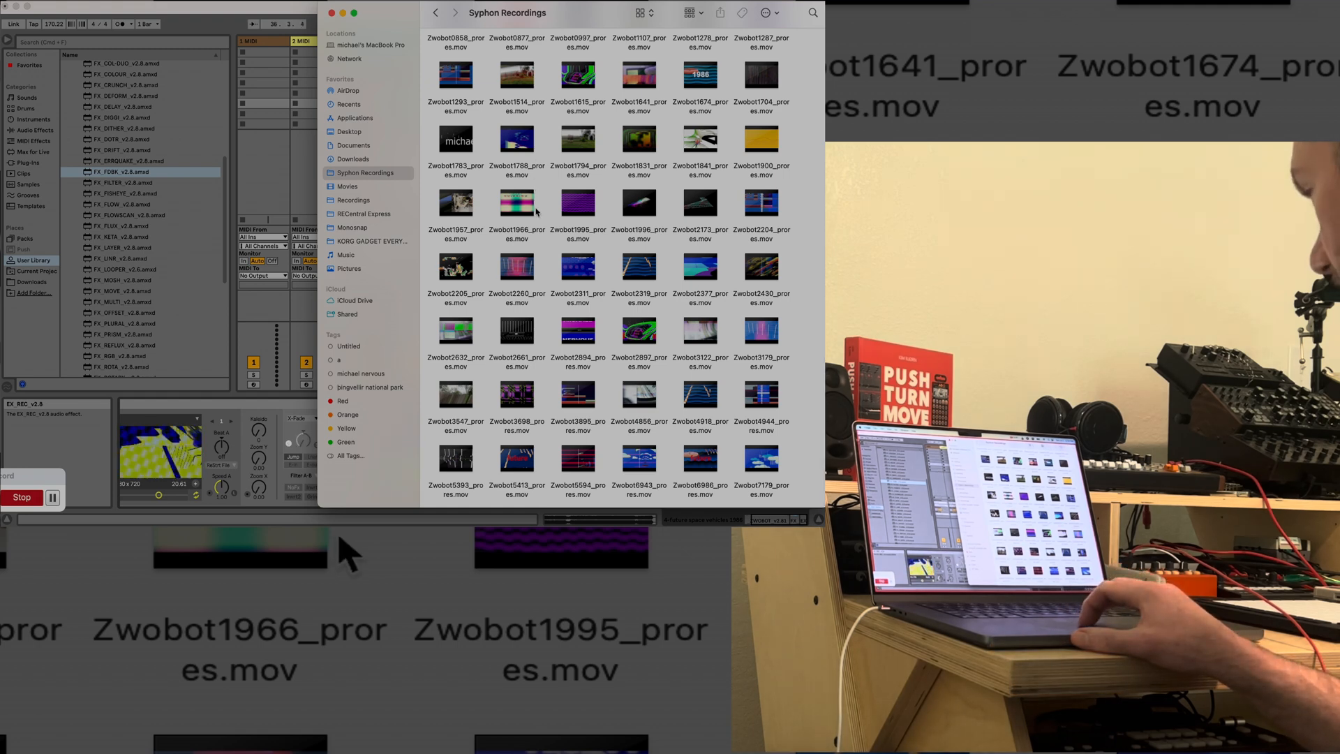
left_click(693, 12)
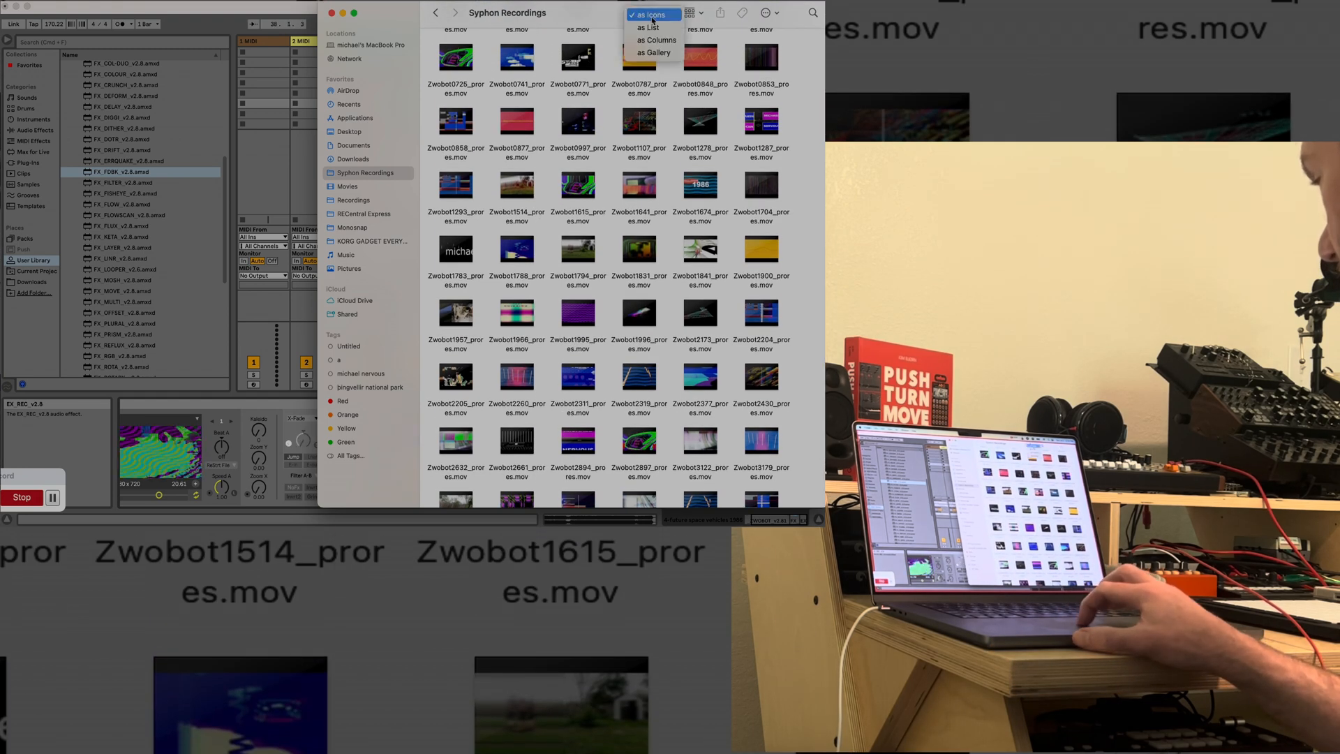
left_click(649, 28)
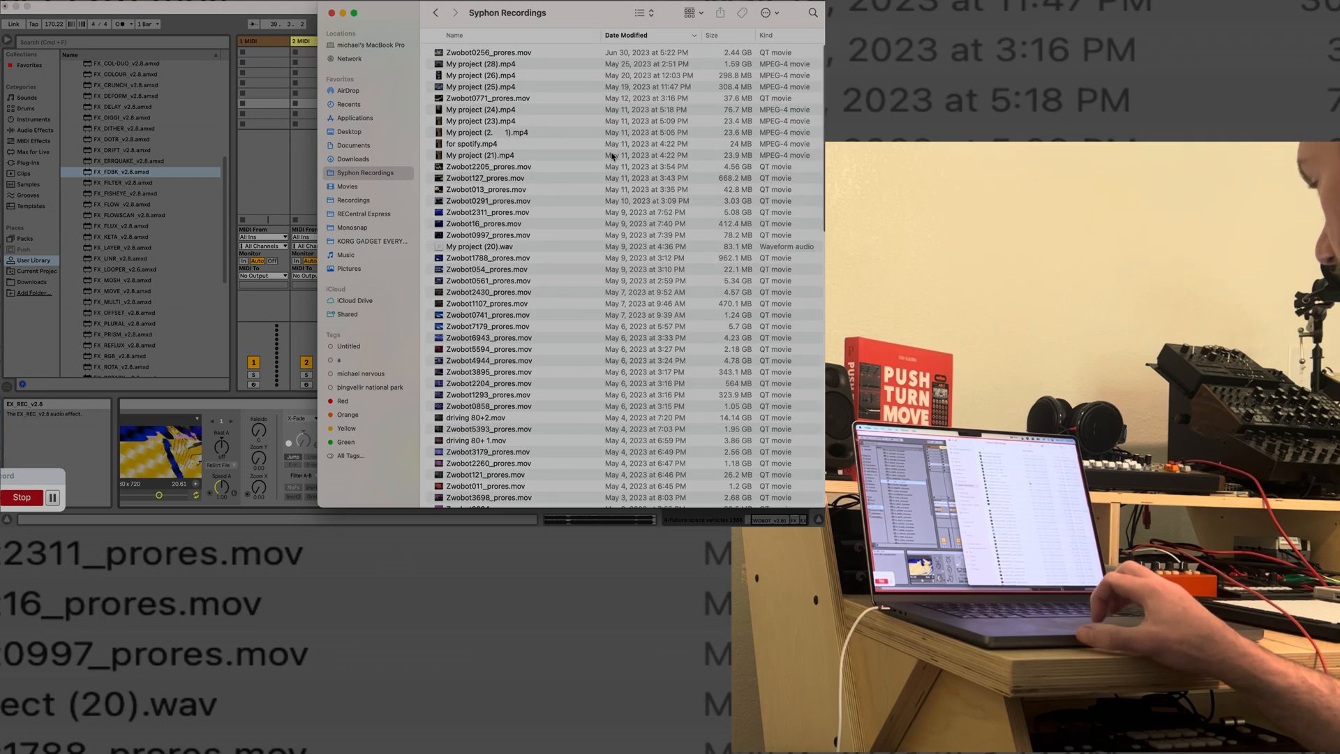